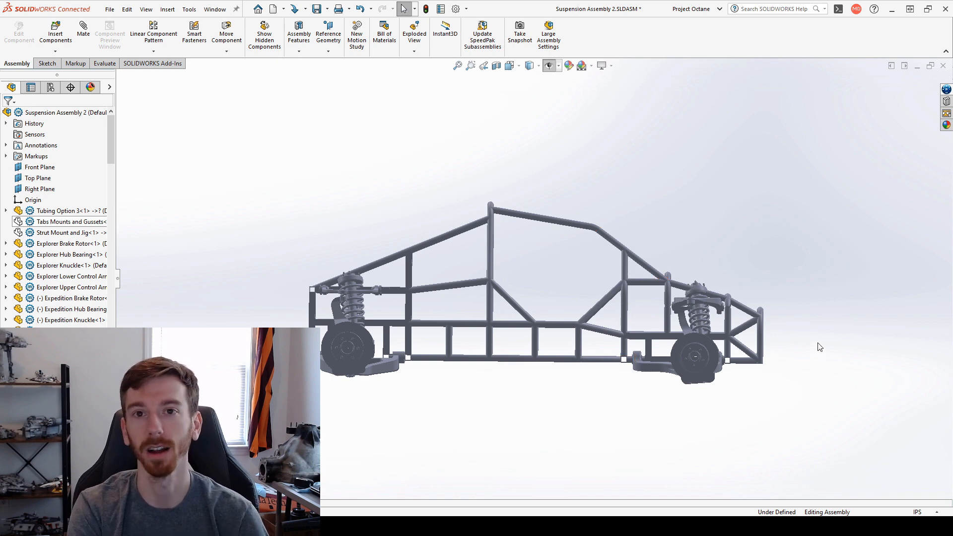
{"action": "mouse_move", "coordinate": [852, 367]}
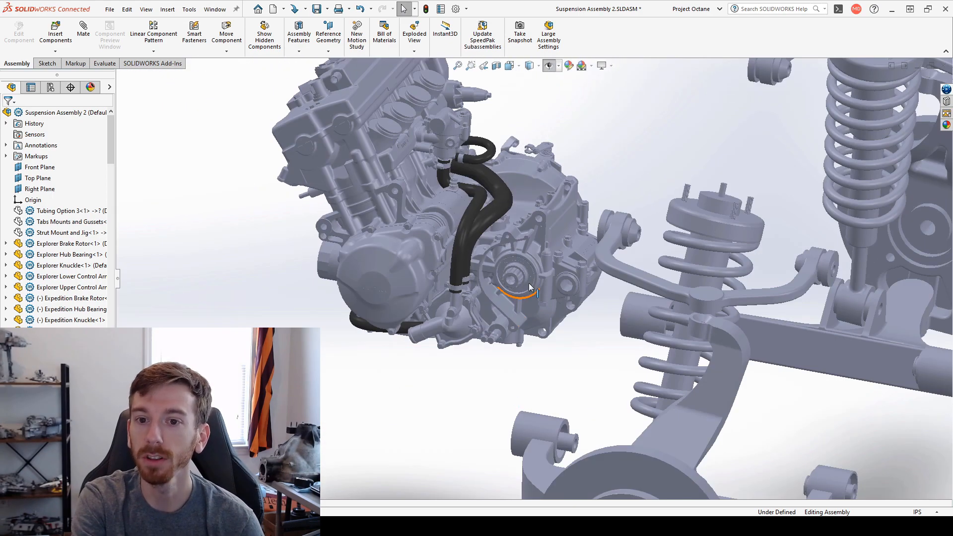
- Open Stock Differential Assembly.SLDASM to show the housing, axle extension and drive axles
{"action": "scroll", "scroll_direction": "up", "scroll_amount": 3}
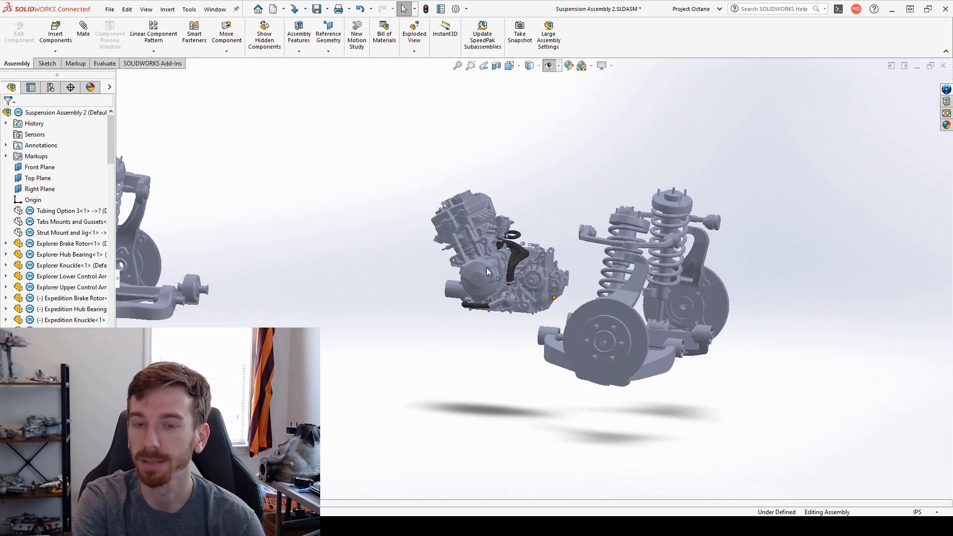
{"action": "scroll", "scroll_direction": "up", "scroll_amount": 3}
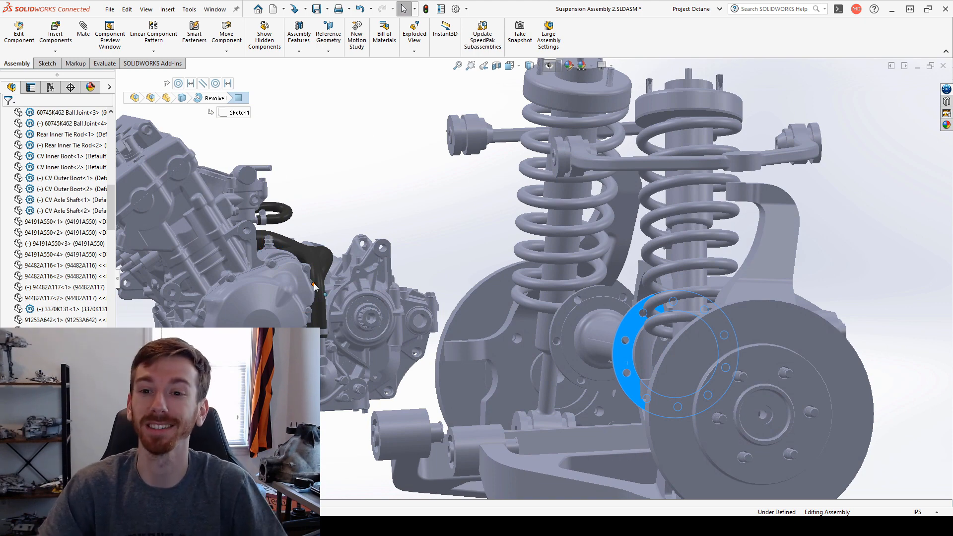
{"action": "mouse_move", "coordinate": [411, 262]}
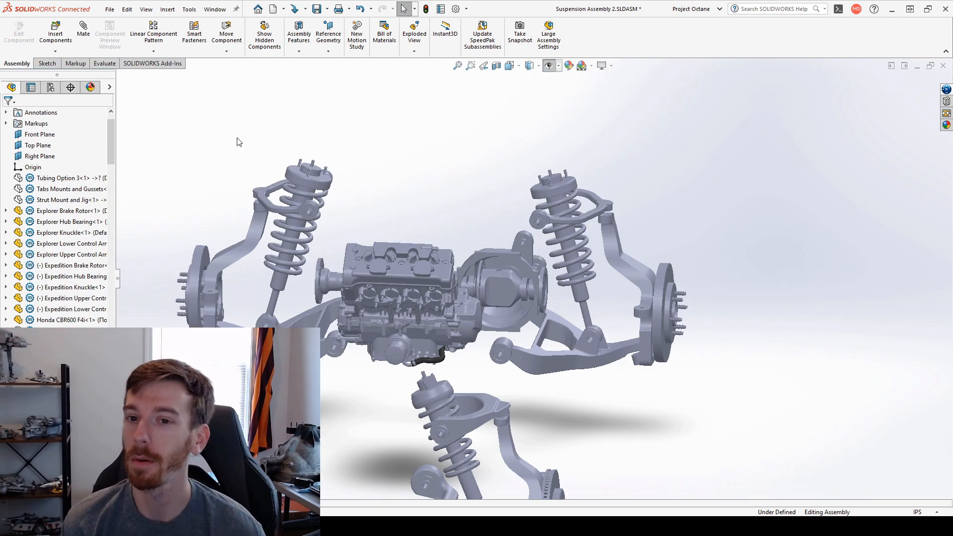
{"action": "mouse_move", "coordinate": [418, 95]}
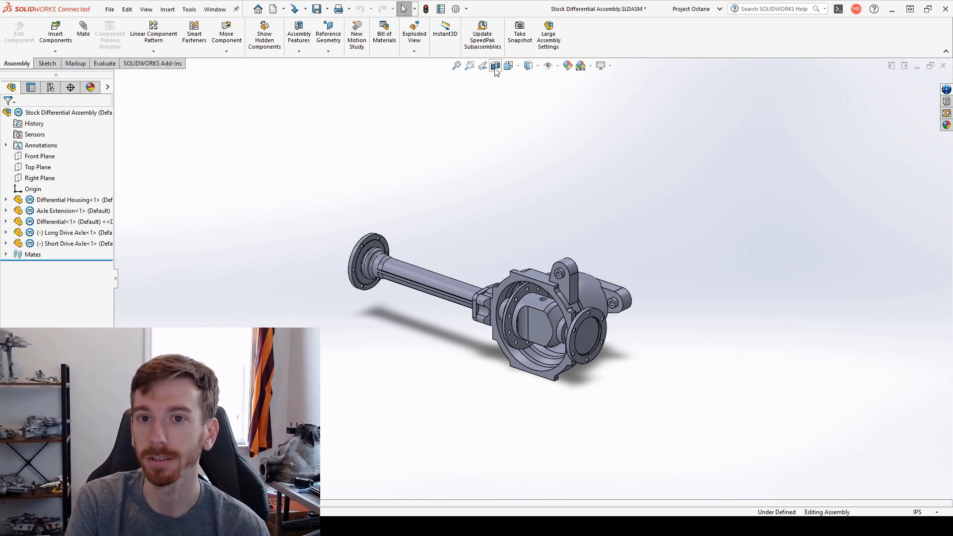
- Open Modified Differential Assembly.SLDASM and turn on Section View to expose the axles
{"action": "left_click", "coordinate": [435, 269]}
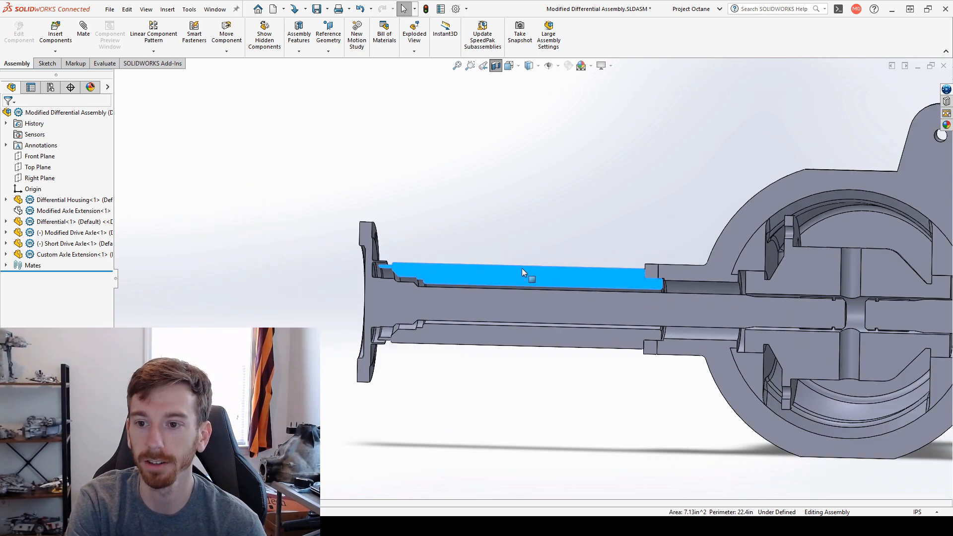
{"action": "mouse_move", "coordinate": [571, 289]}
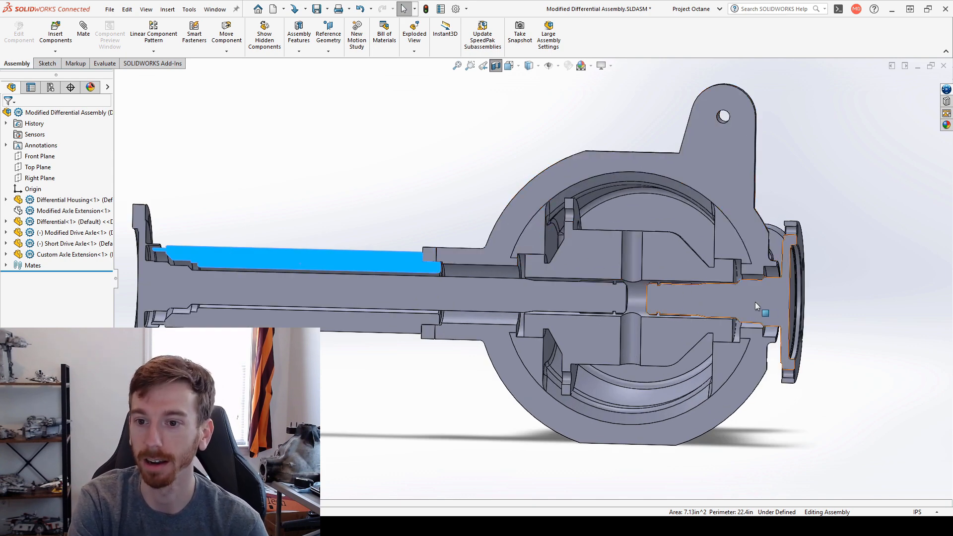
{"action": "mouse_move", "coordinate": [710, 297]}
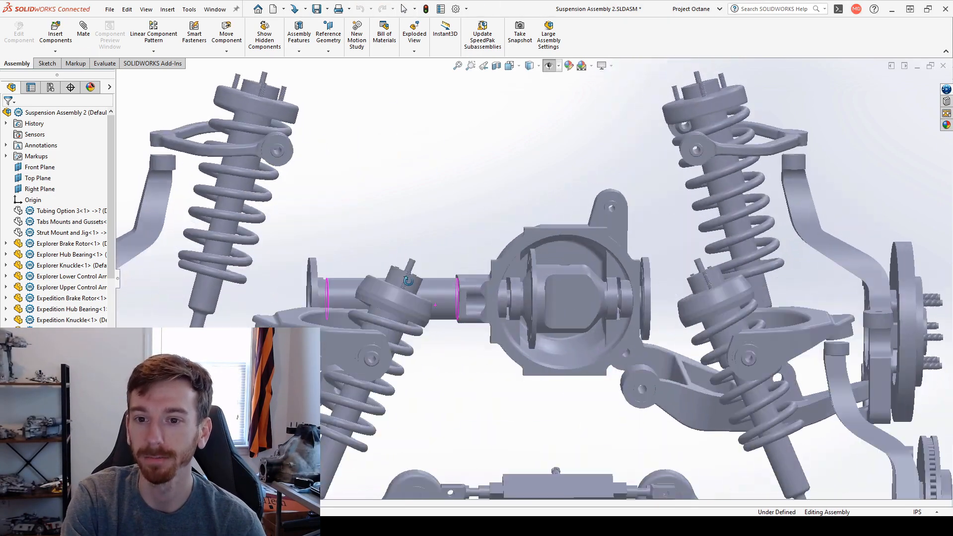
- Zoom out and rotate to show the full tube chassis around the suspension and differential
{"action": "left_click", "coordinate": [60, 211]}
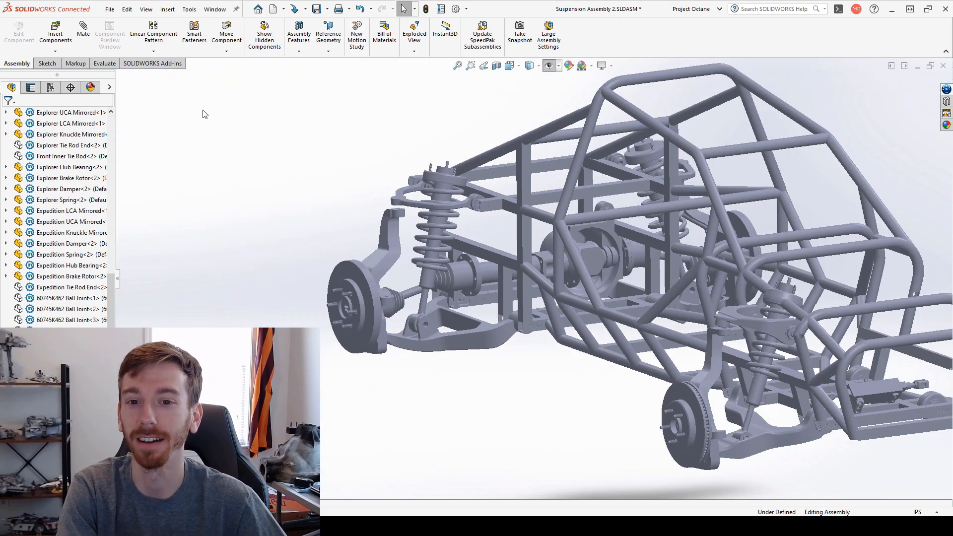
- Start Move Component, close it, then reopen it in Free Drag and grab the front wheel hub
{"action": "left_click", "coordinate": [226, 33]}
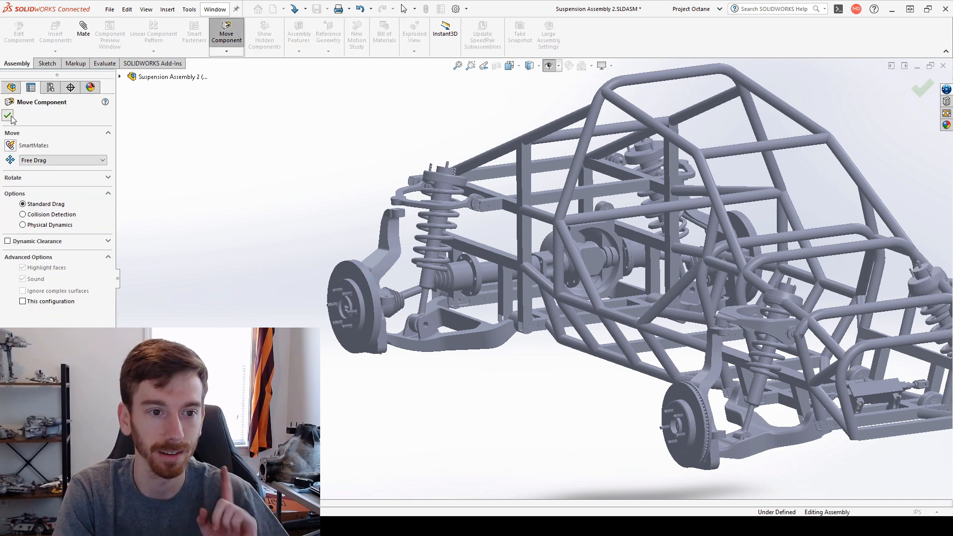
{"action": "left_click", "coordinate": [9, 116]}
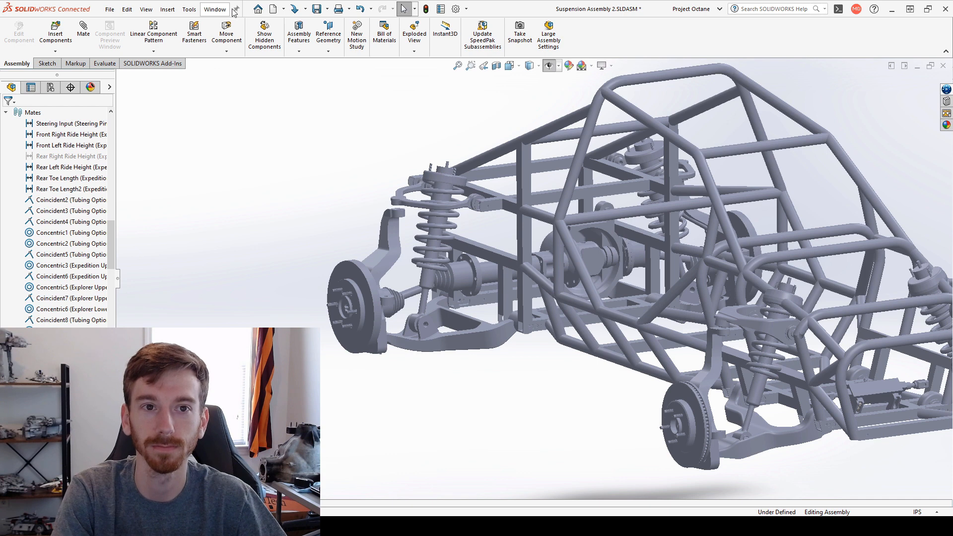
{"action": "left_click", "coordinate": [226, 33]}
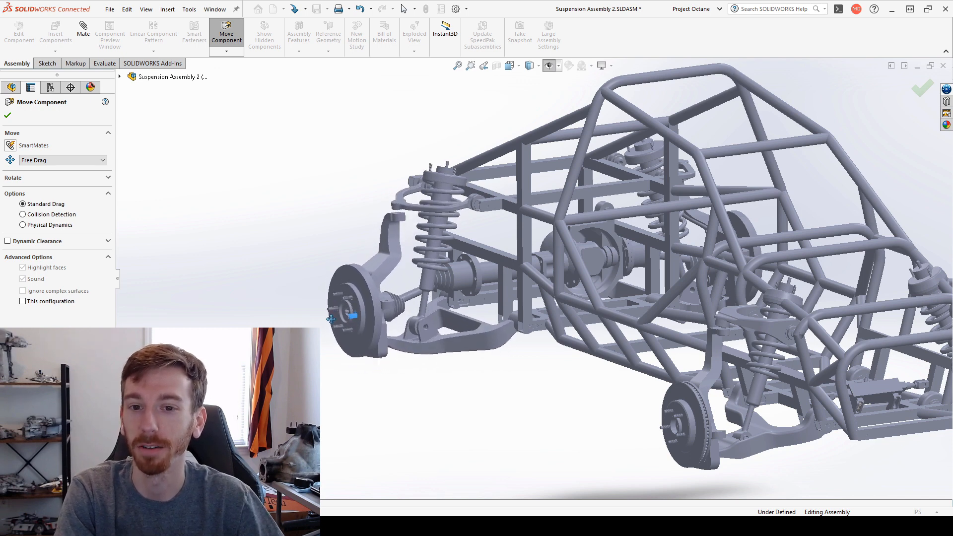
{"action": "scroll", "scroll_direction": "up", "scroll_amount": 3}
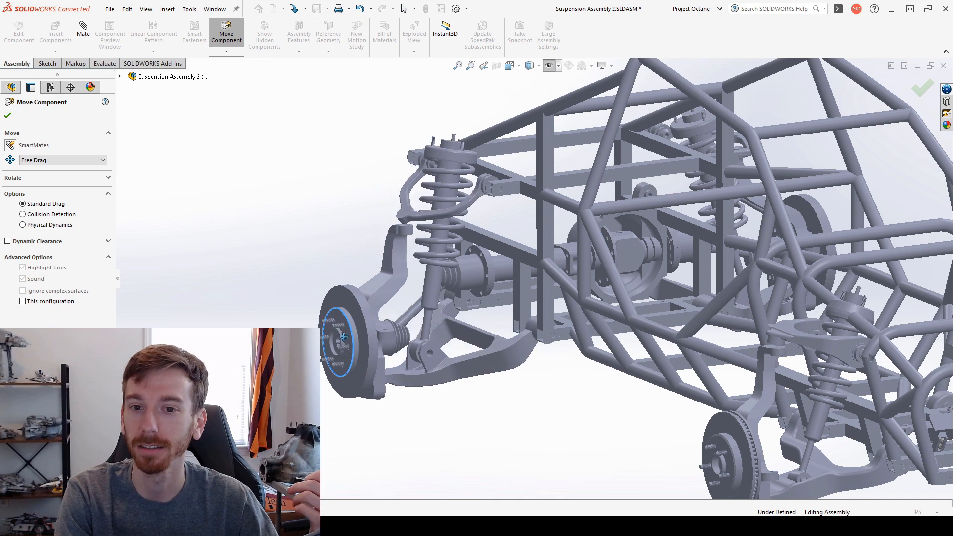
{"action": "left_click", "coordinate": [7, 115]}
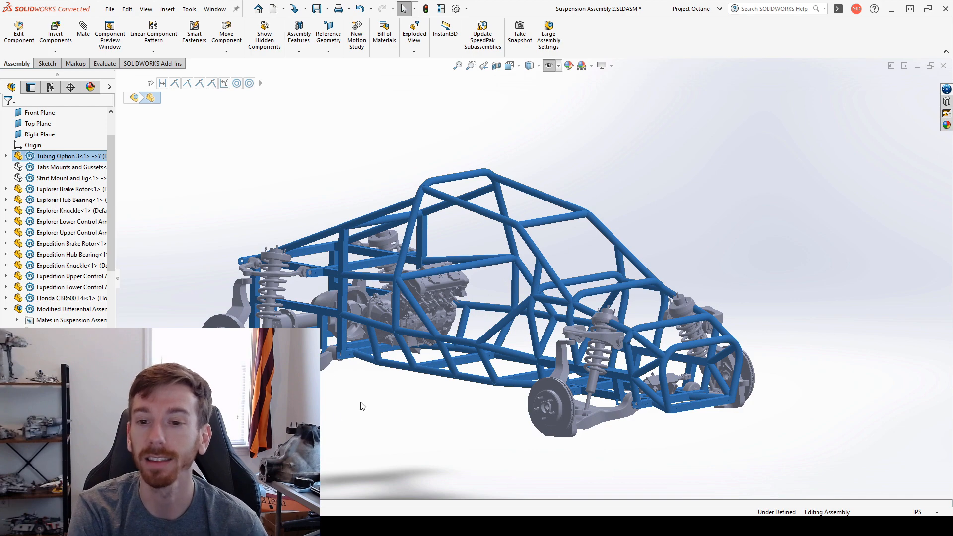
{"action": "mouse_move", "coordinate": [453, 220]}
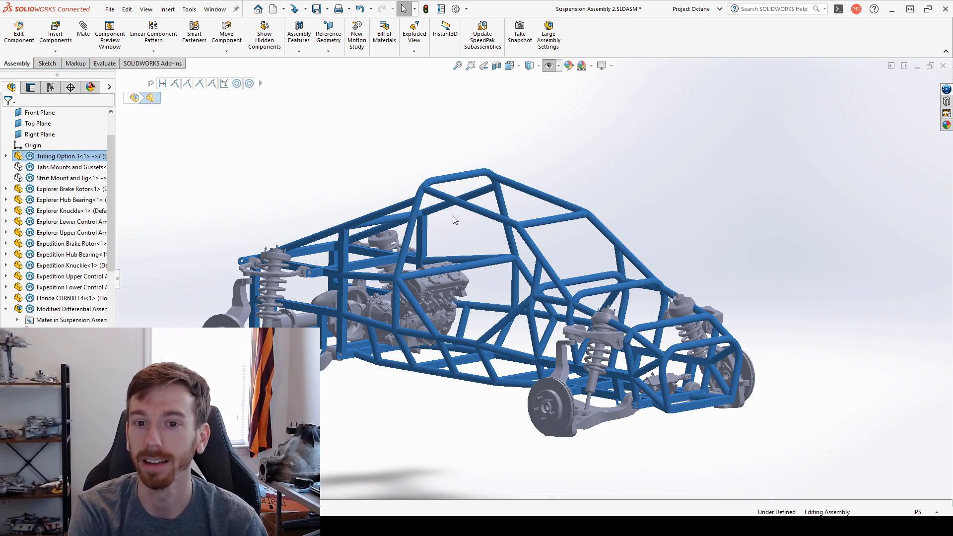